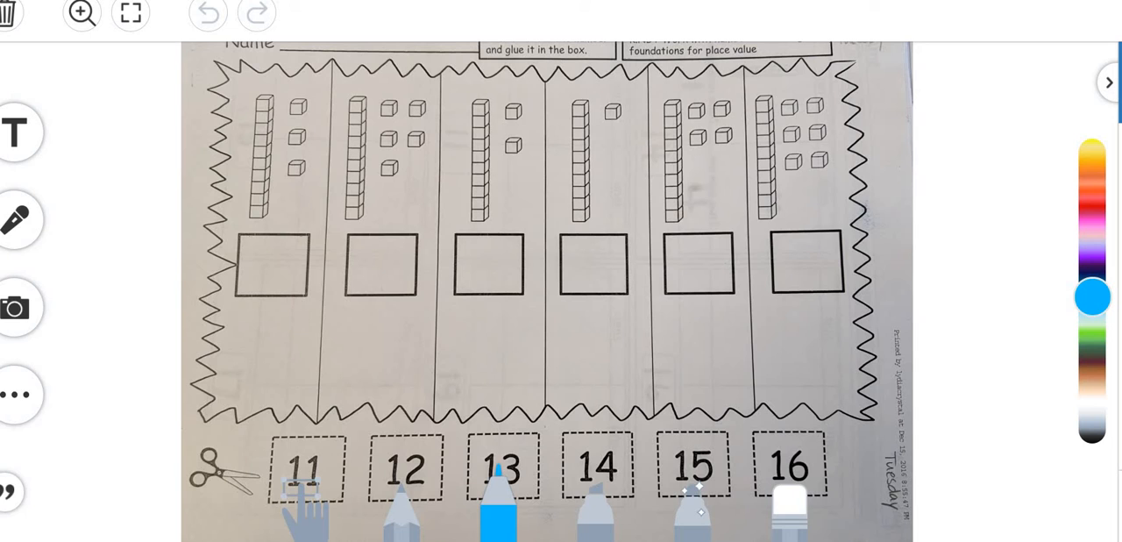
mouse_move(261, 125)
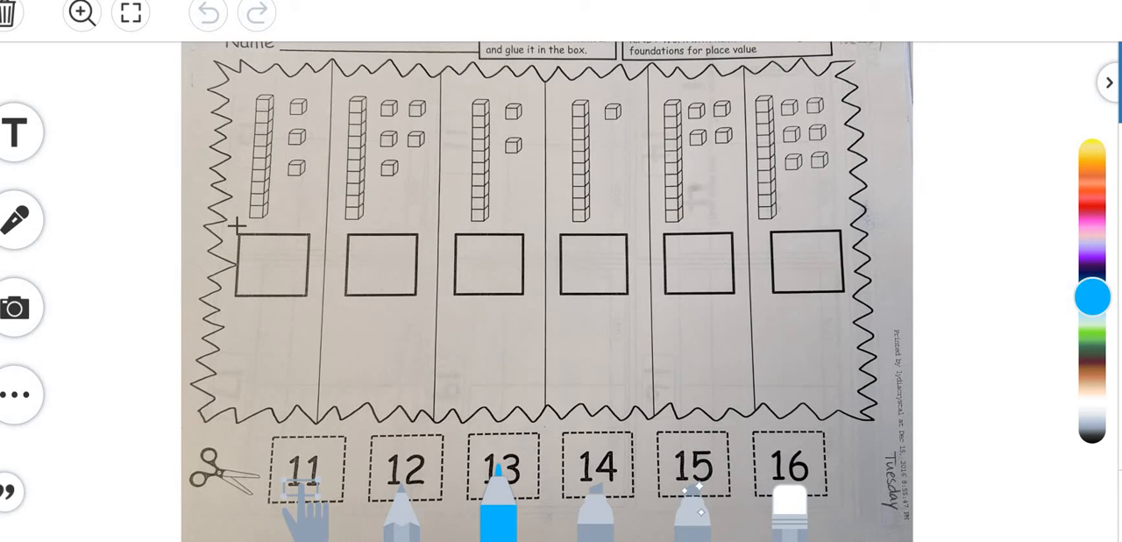
mouse_move(217, 133)
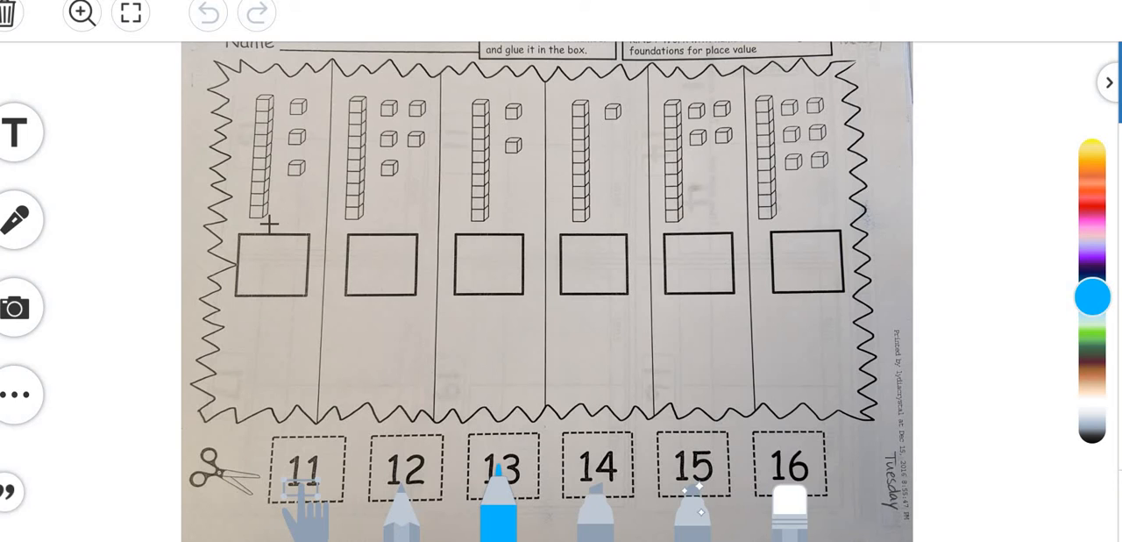
mouse_move(298, 146)
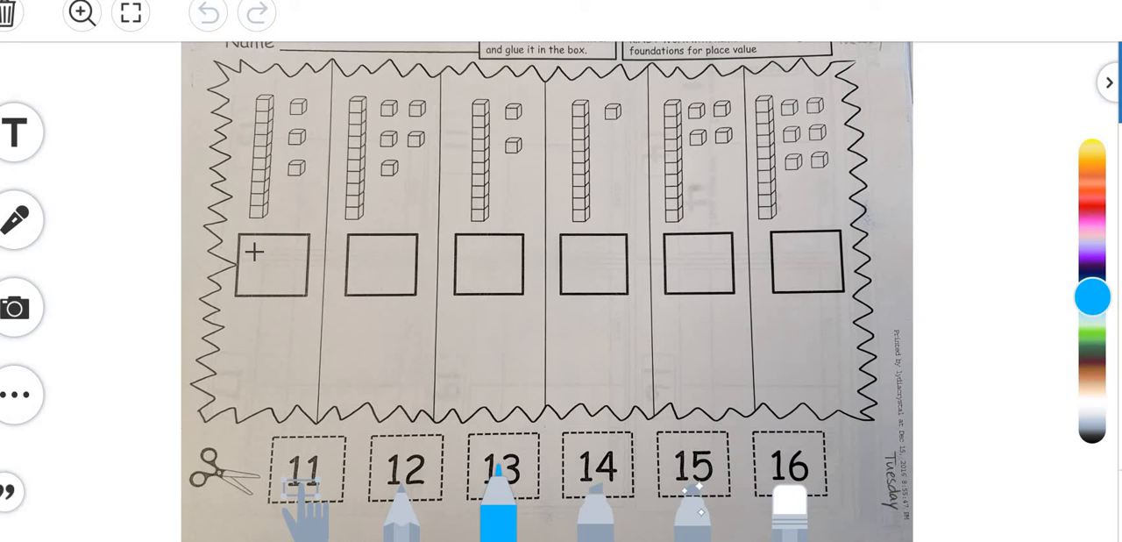
Handwrite a blue 13 in the first empty answer box
drag(253, 245, 253, 289)
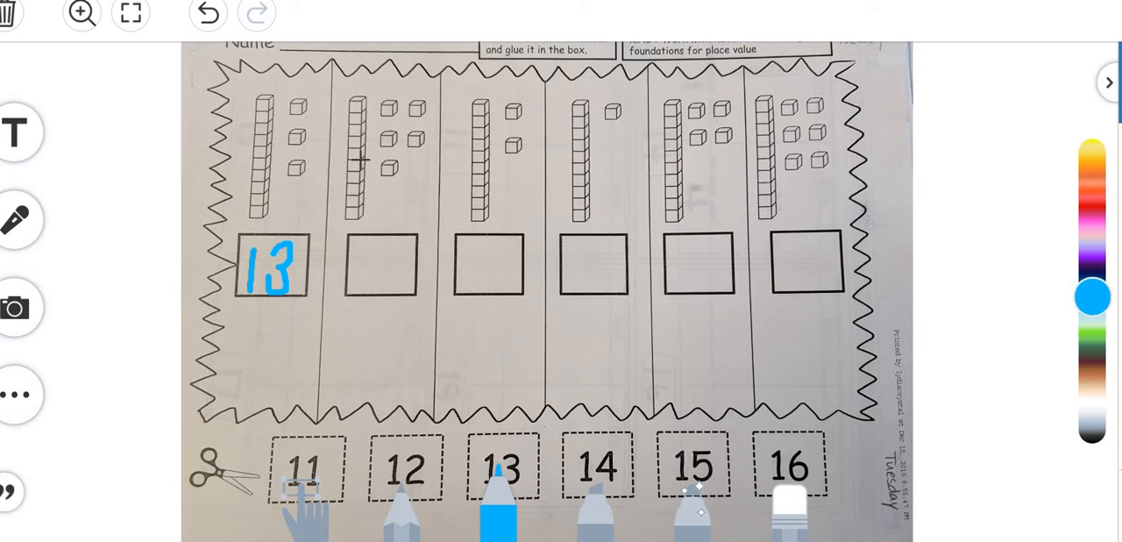
mouse_move(361, 206)
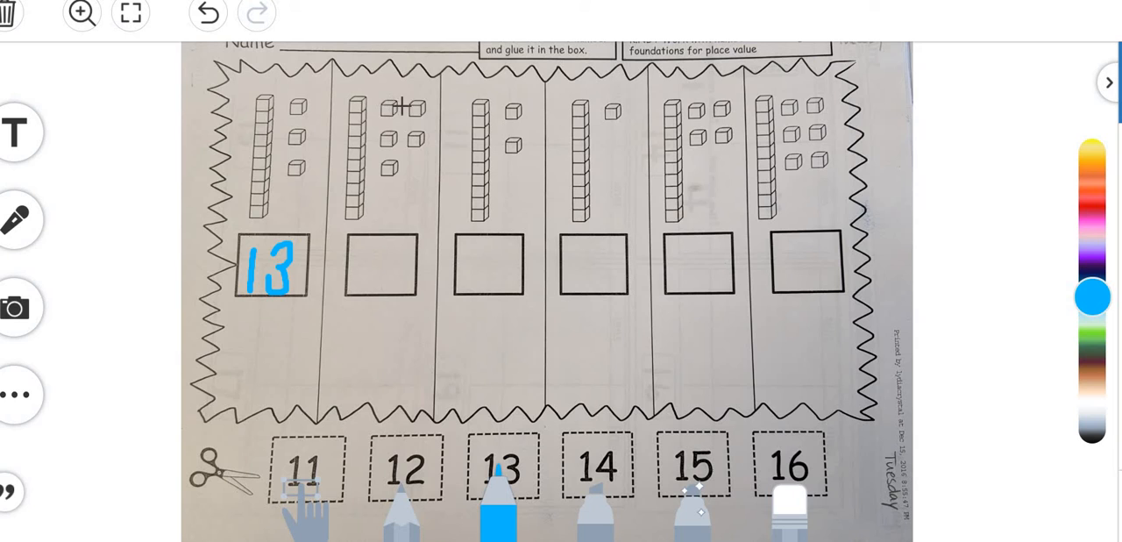
mouse_move(412, 139)
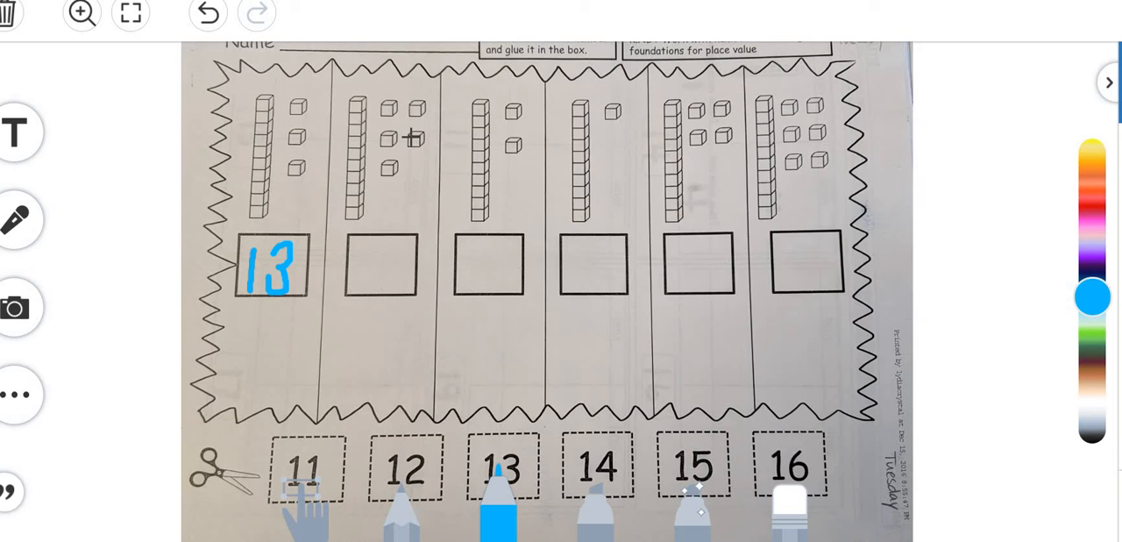
mouse_move(424, 196)
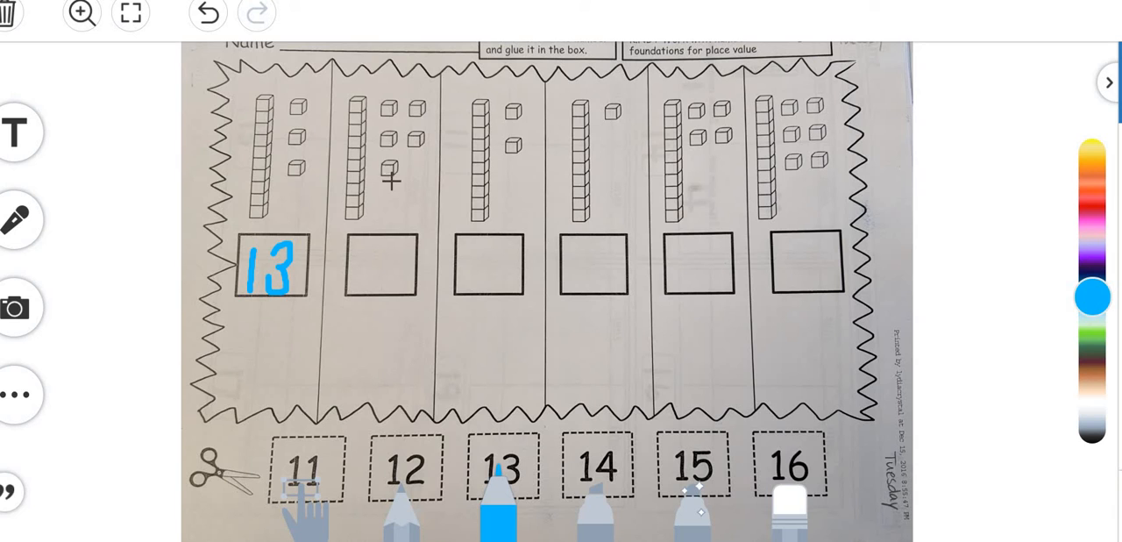
mouse_move(405, 195)
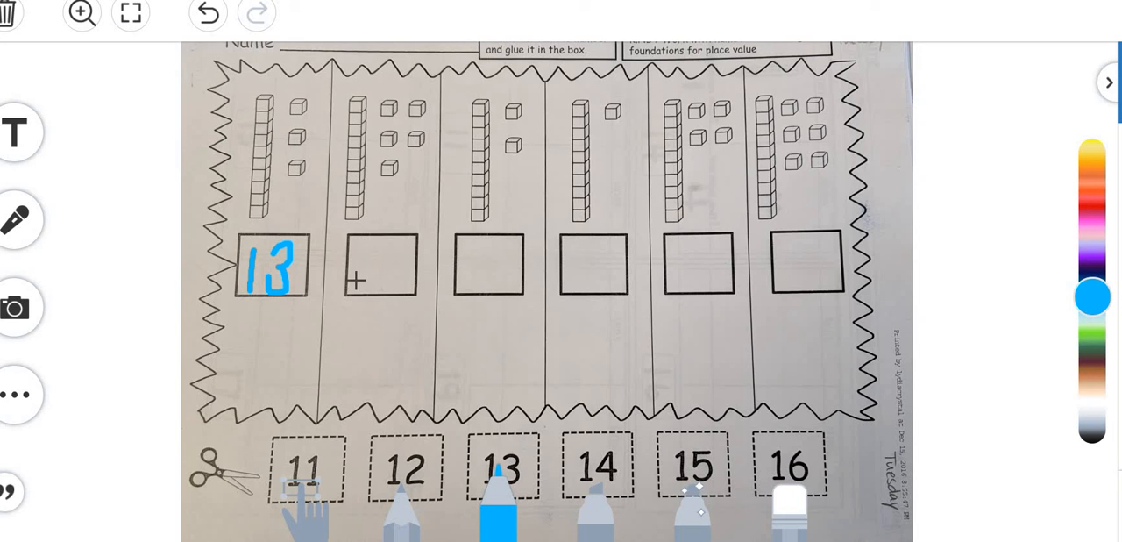
Handwrite a blue 1 then 5 to make 15 in the second answer box
drag(358, 246, 358, 280)
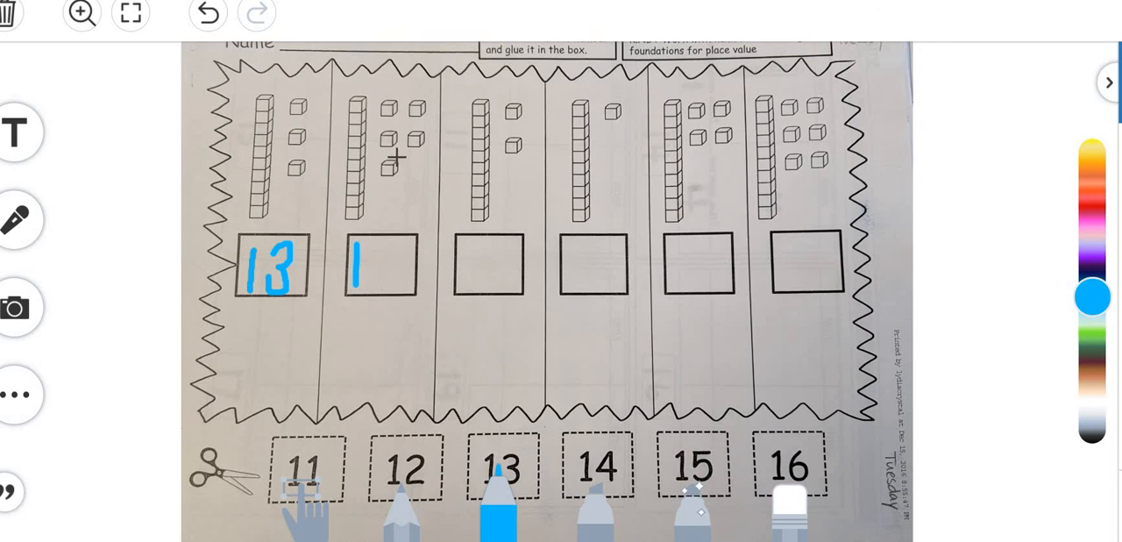
mouse_move(394, 91)
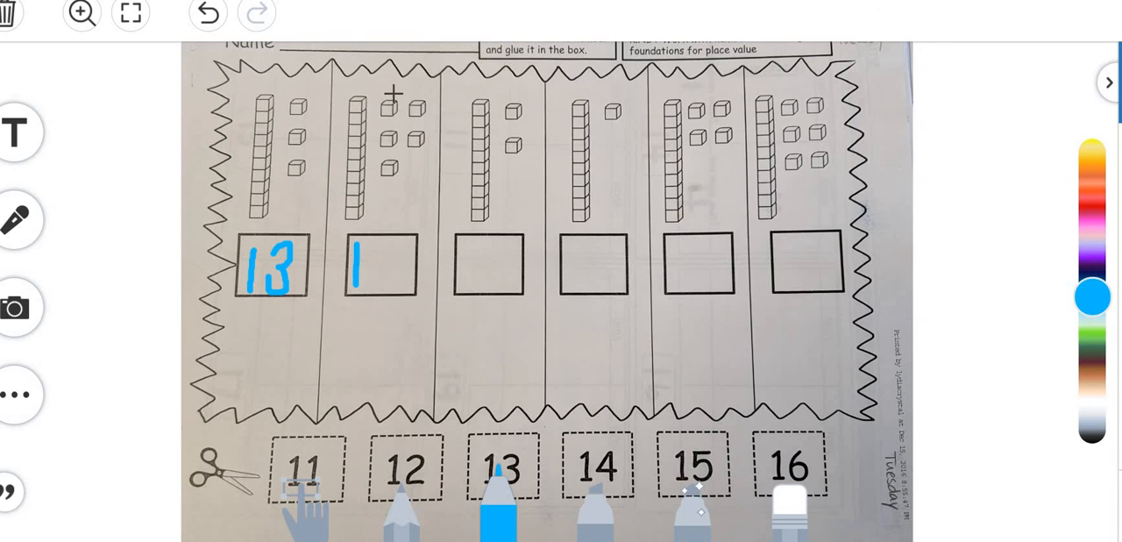
mouse_move(414, 202)
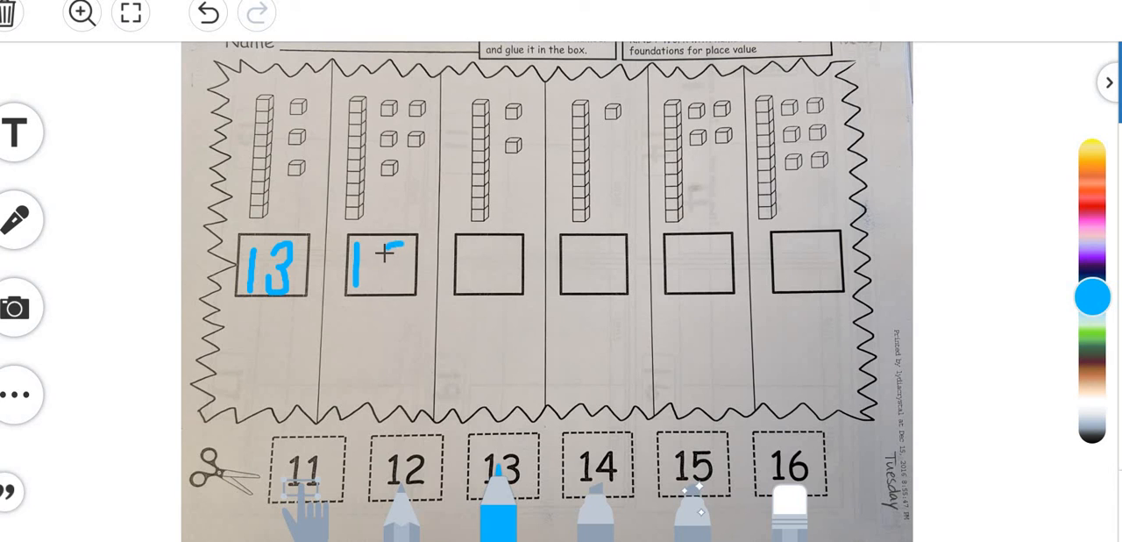
drag(385, 249, 390, 284)
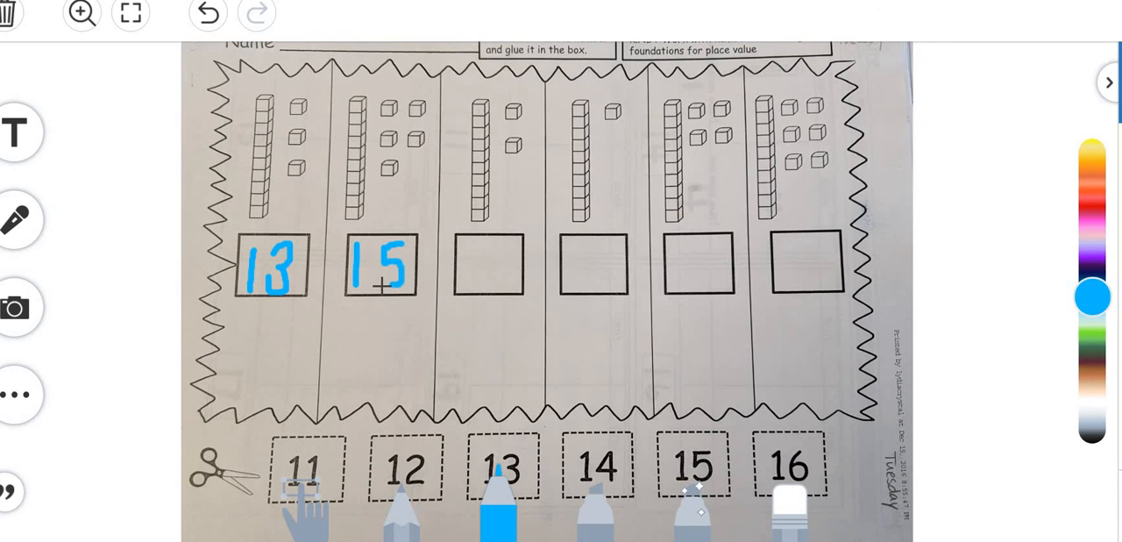
mouse_move(361, 209)
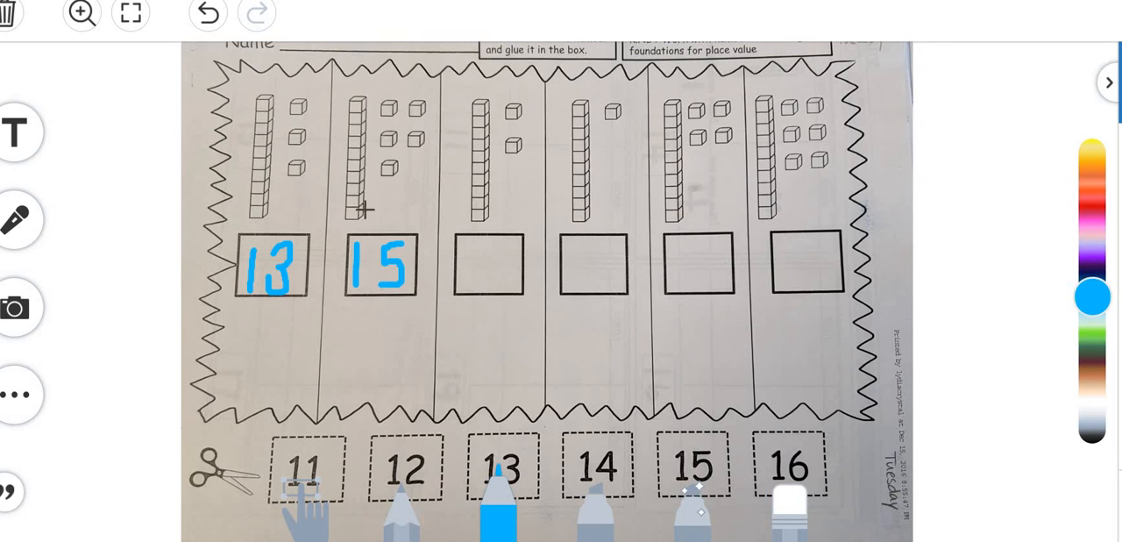
mouse_move(389, 179)
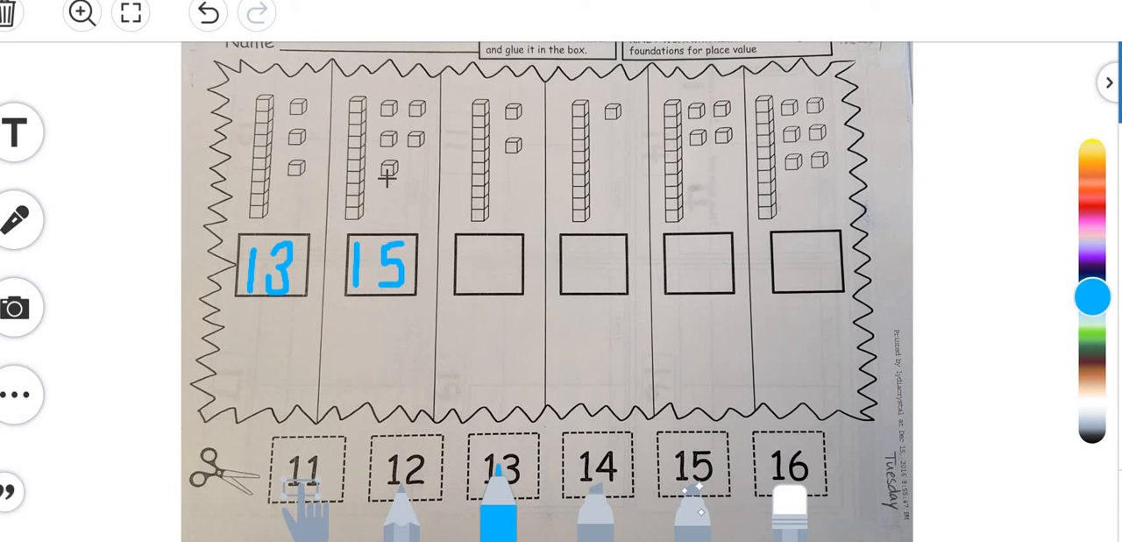